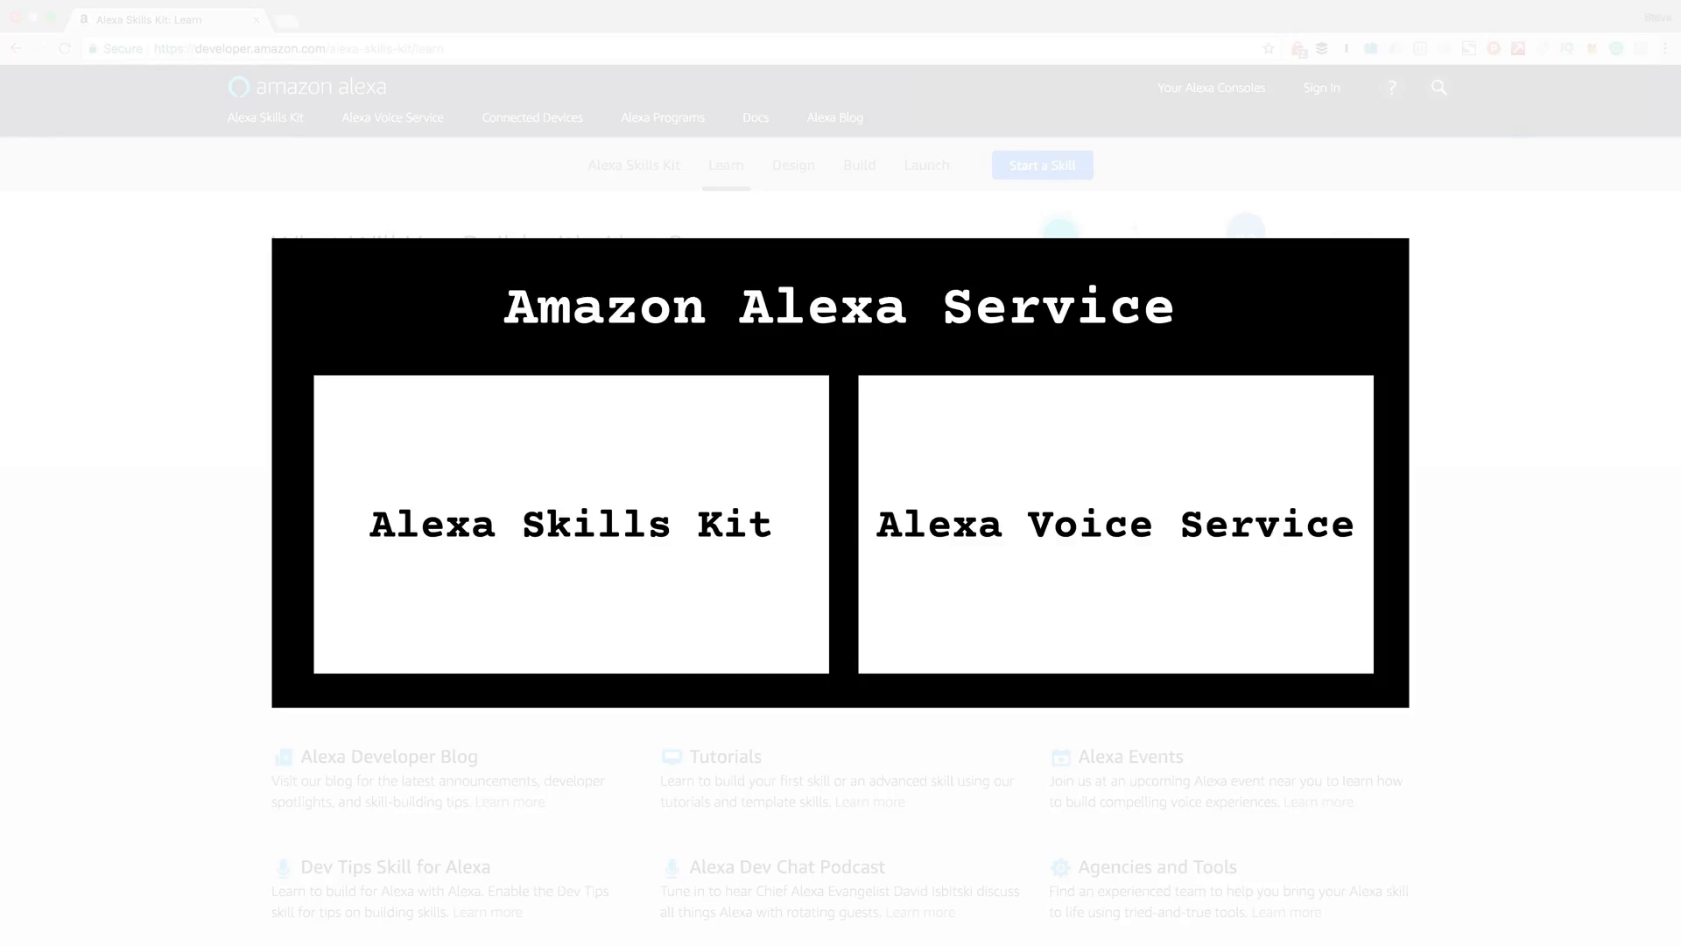
pyautogui.click(571, 524)
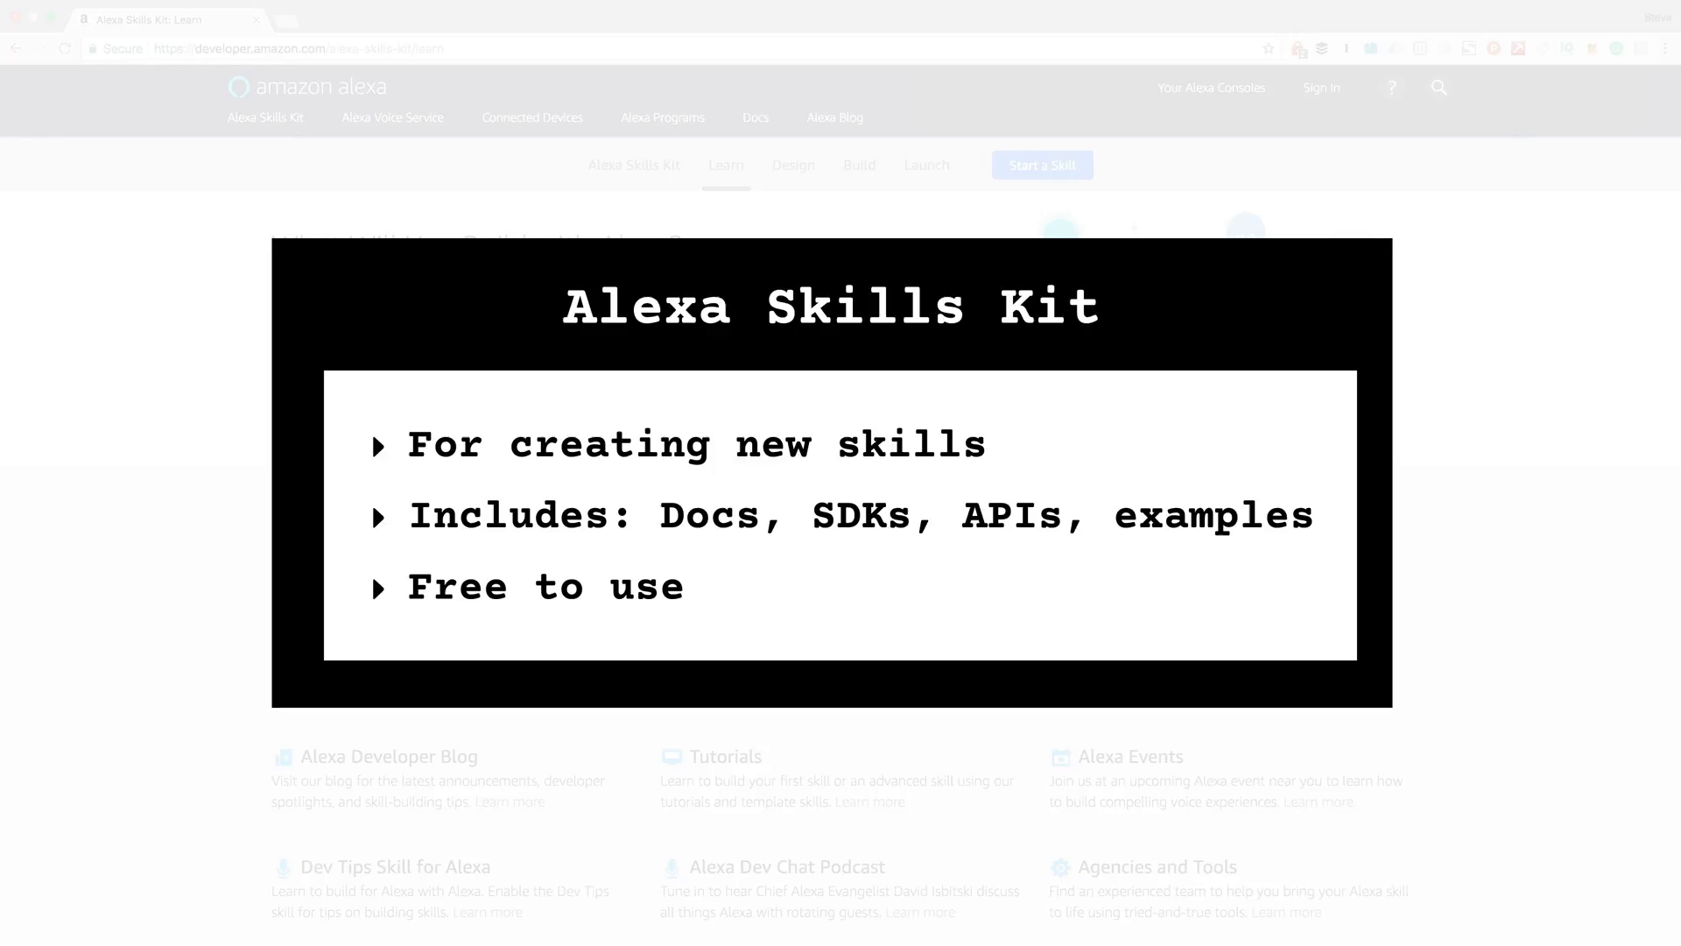